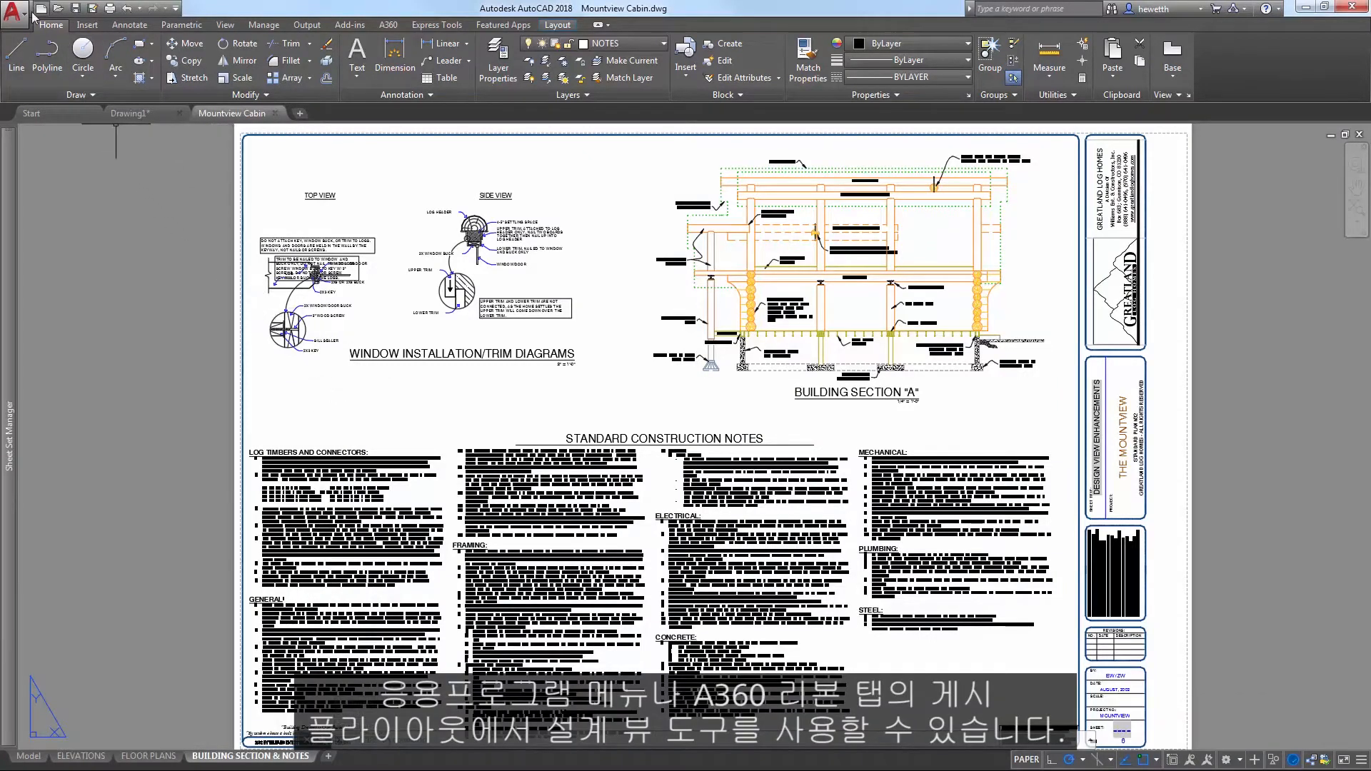
- Browse the Application menu's Publish > Design Views options, then show the A360 ribbon tools
left_click(13, 10)
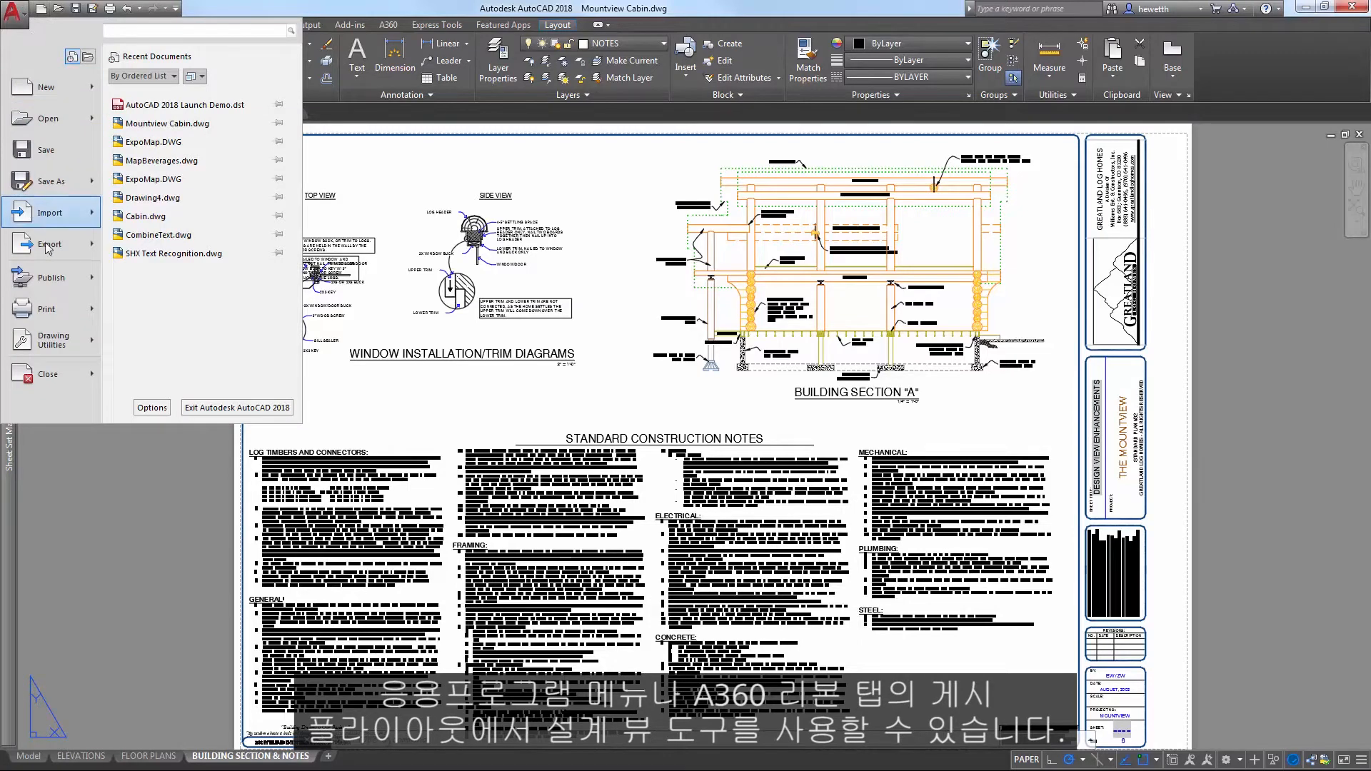
left_click(50, 277)
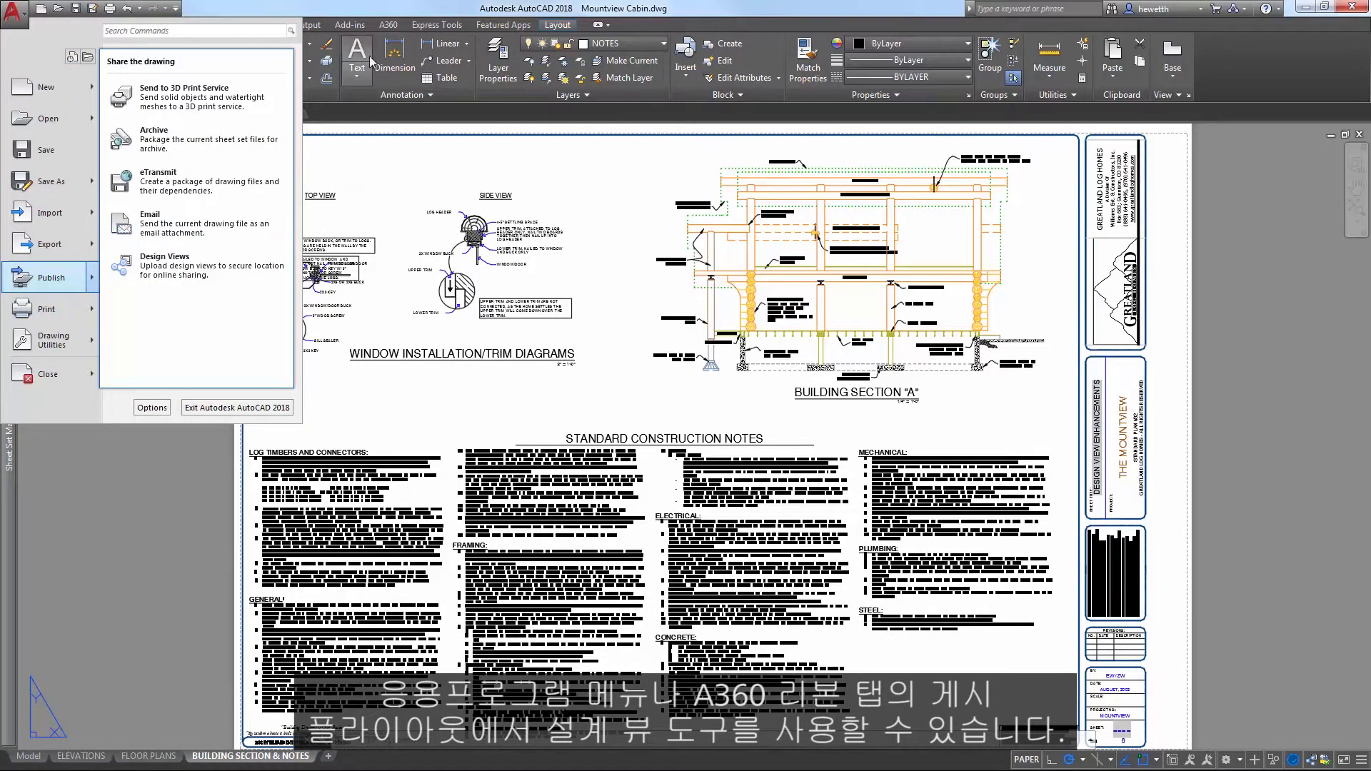
left_click(387, 24)
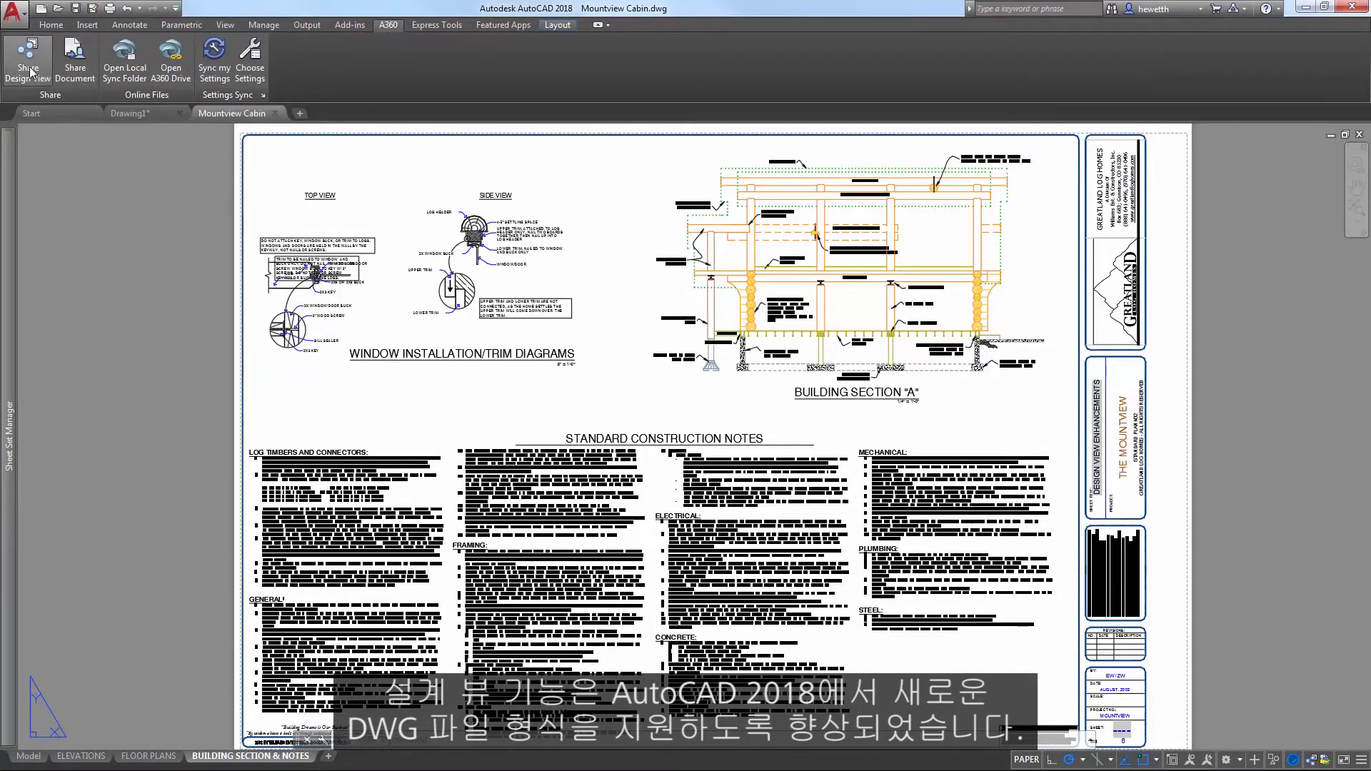
- Share the drawing as a Design View with 'Publish and notify me when complete', then view the ELEVATIONS sheet
left_click(27, 60)
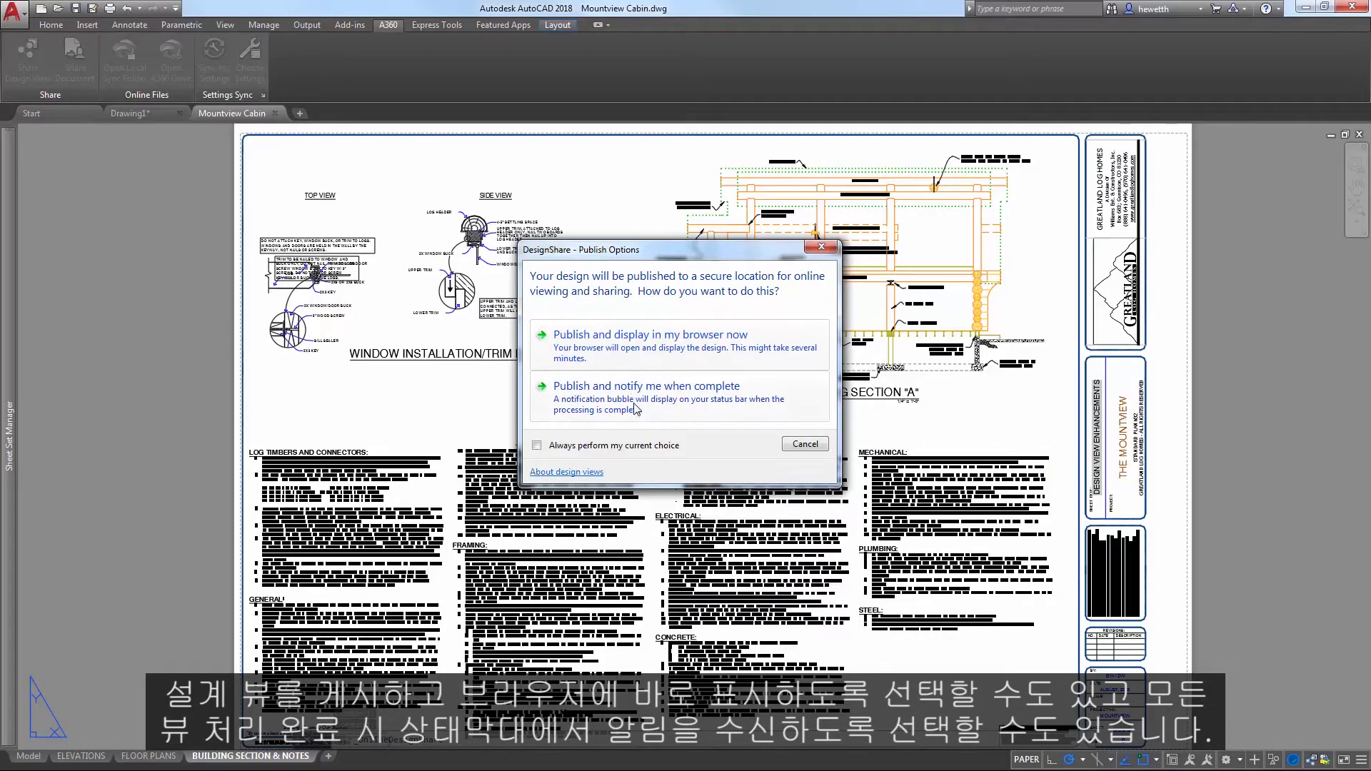
left_click(802, 442)
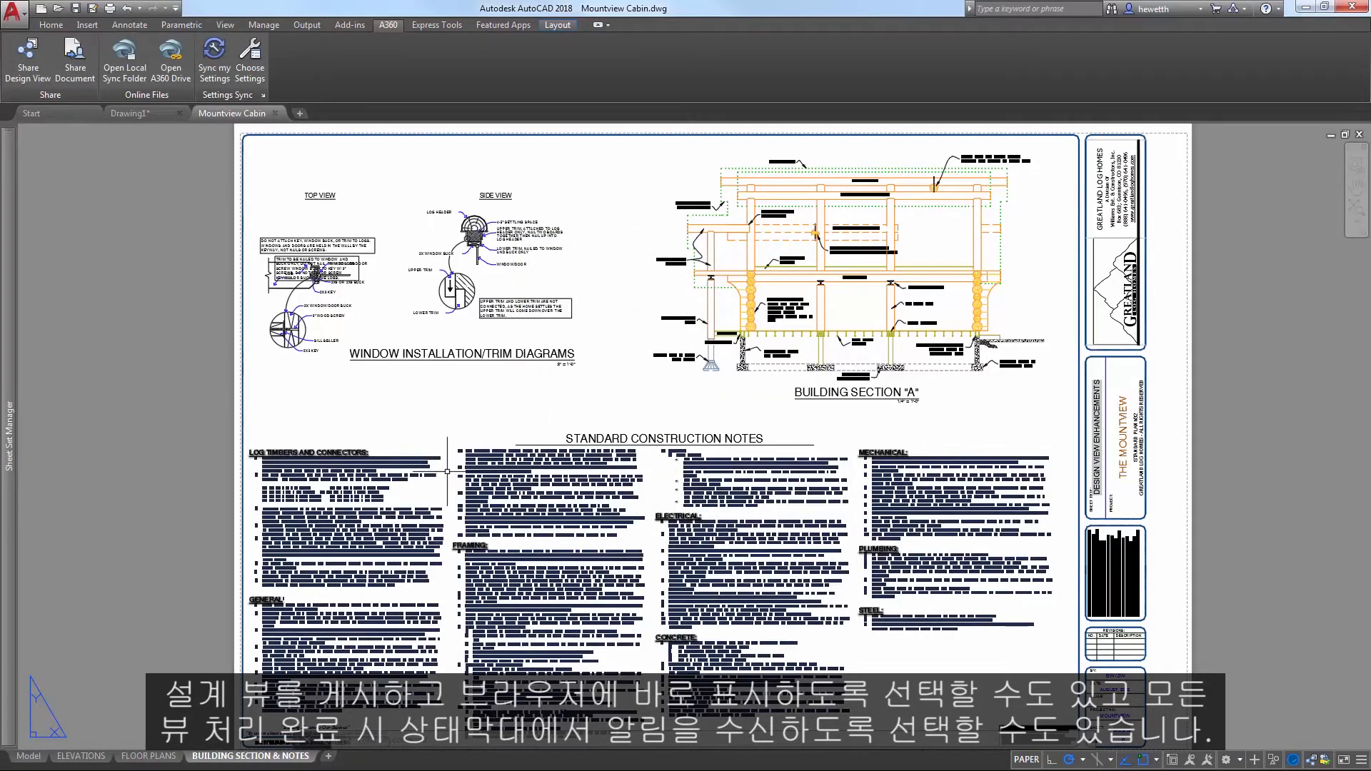
left_click(80, 757)
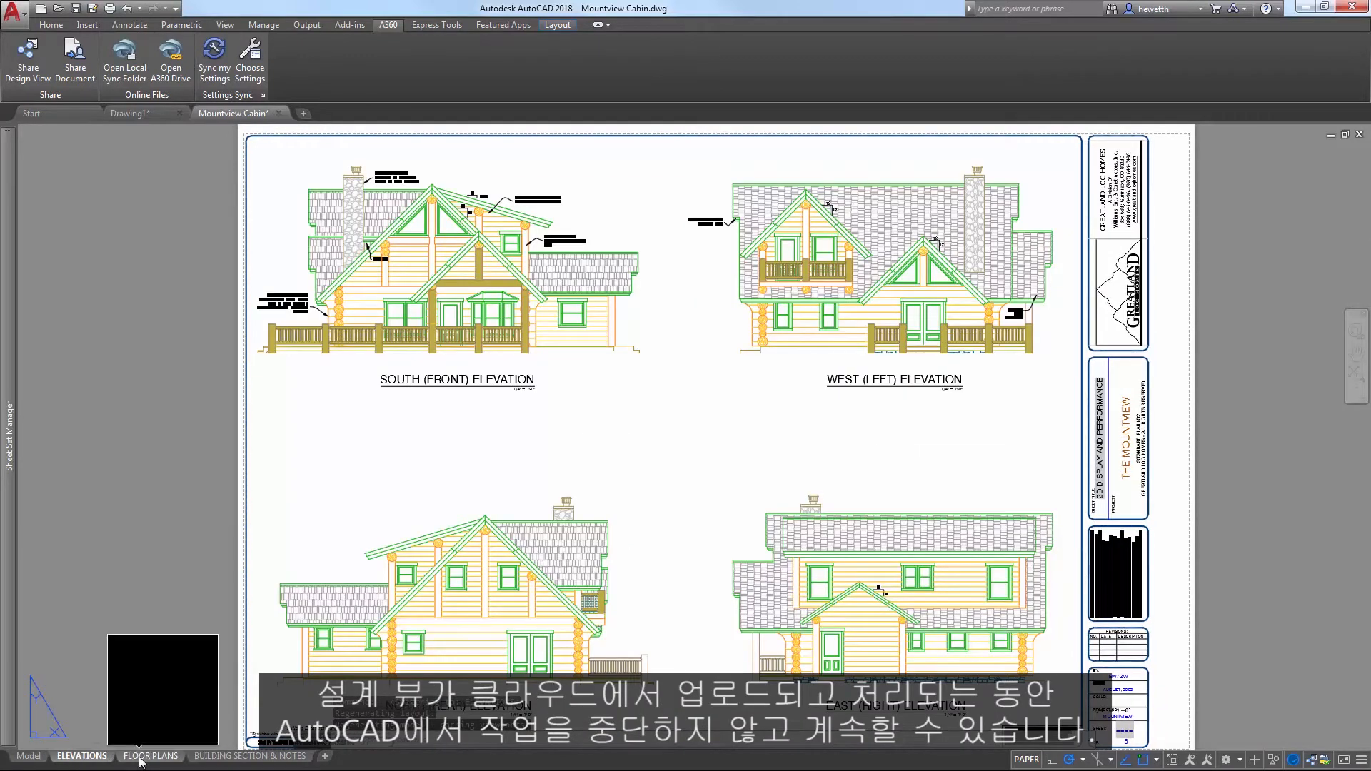
left_click(150, 756)
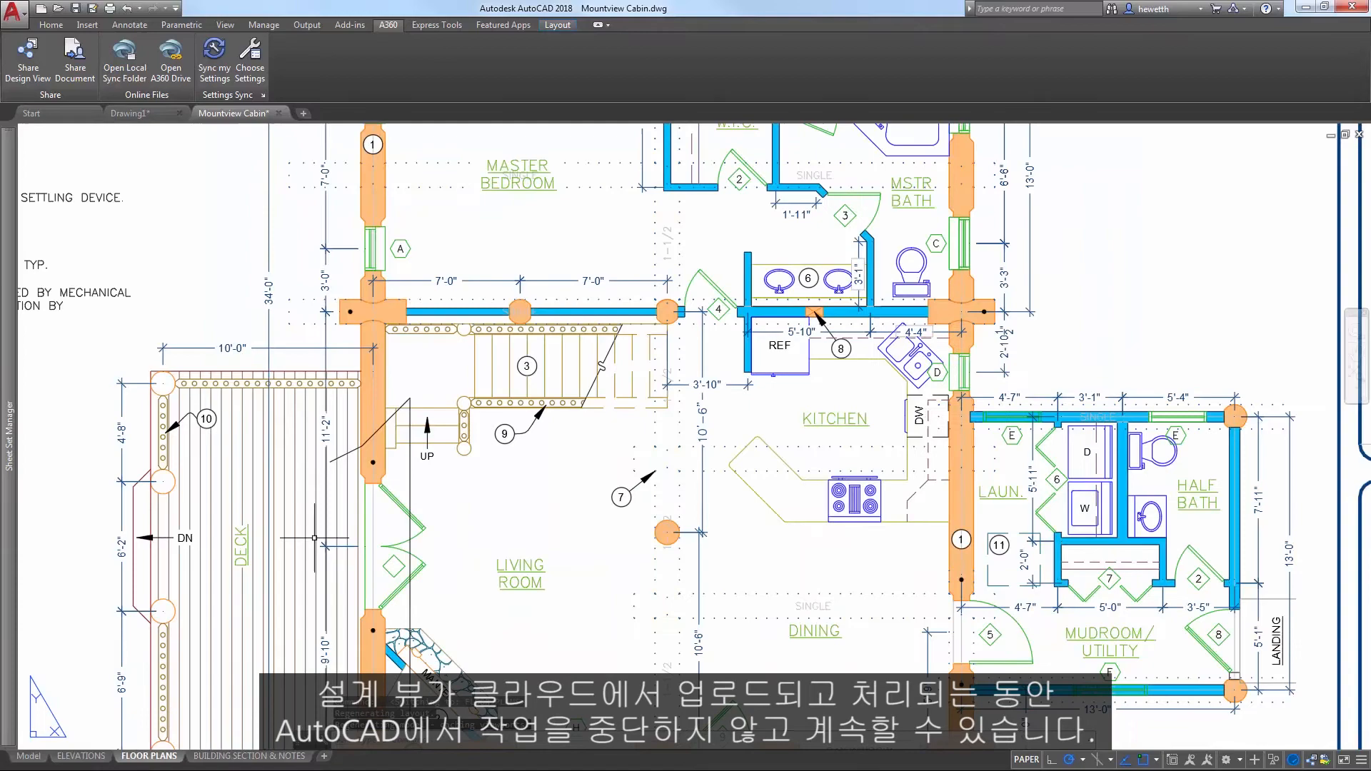
left_click(249, 757)
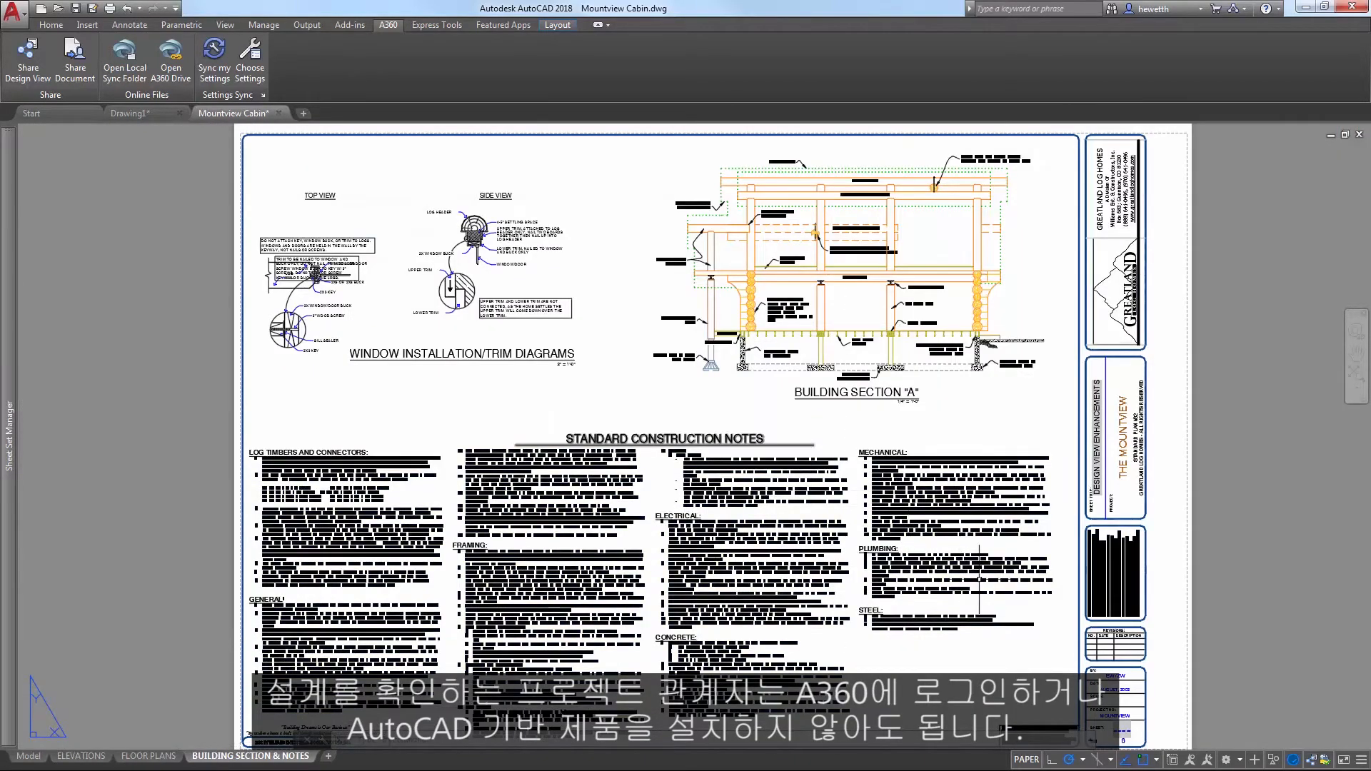
mouse_move(1294, 758)
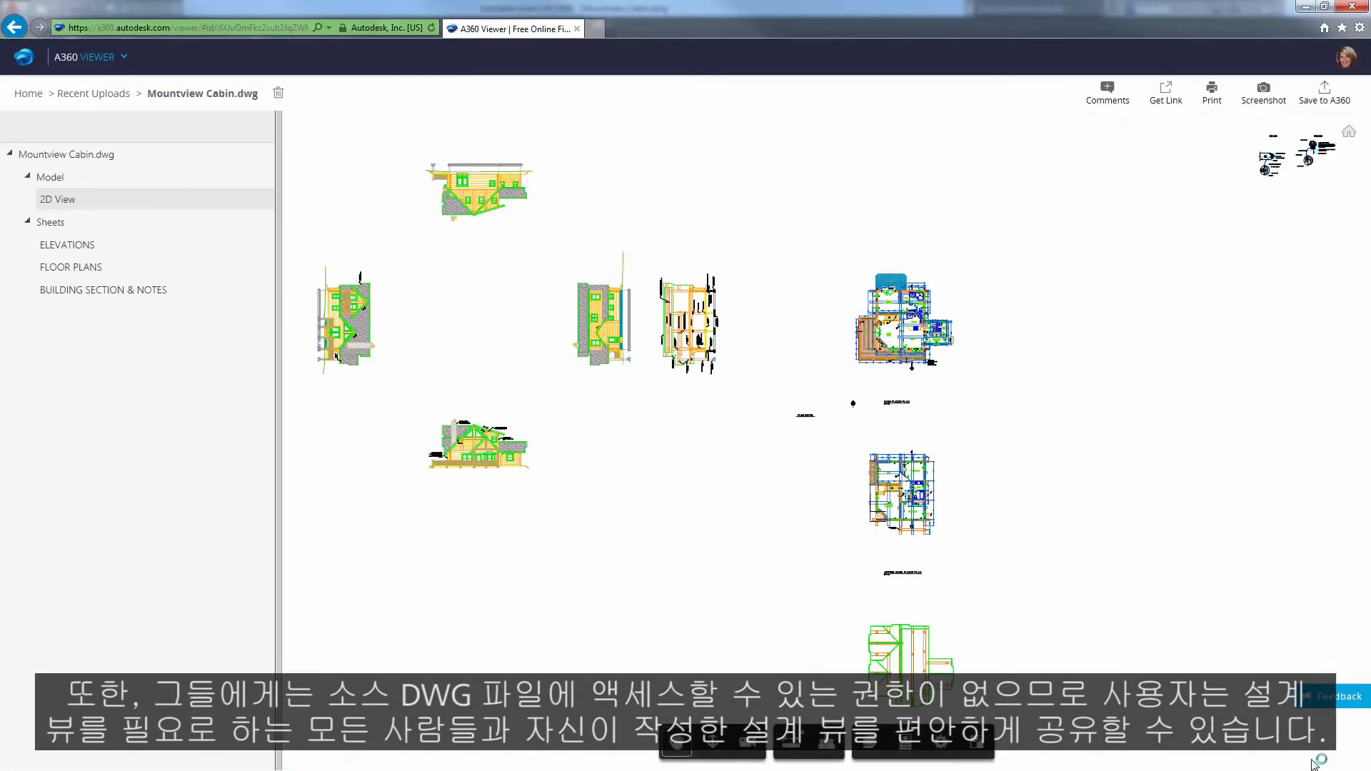
- View the ELEVATIONS and FLOOR PLANS sheets of the published design in A360 Viewer
left_click(67, 244)
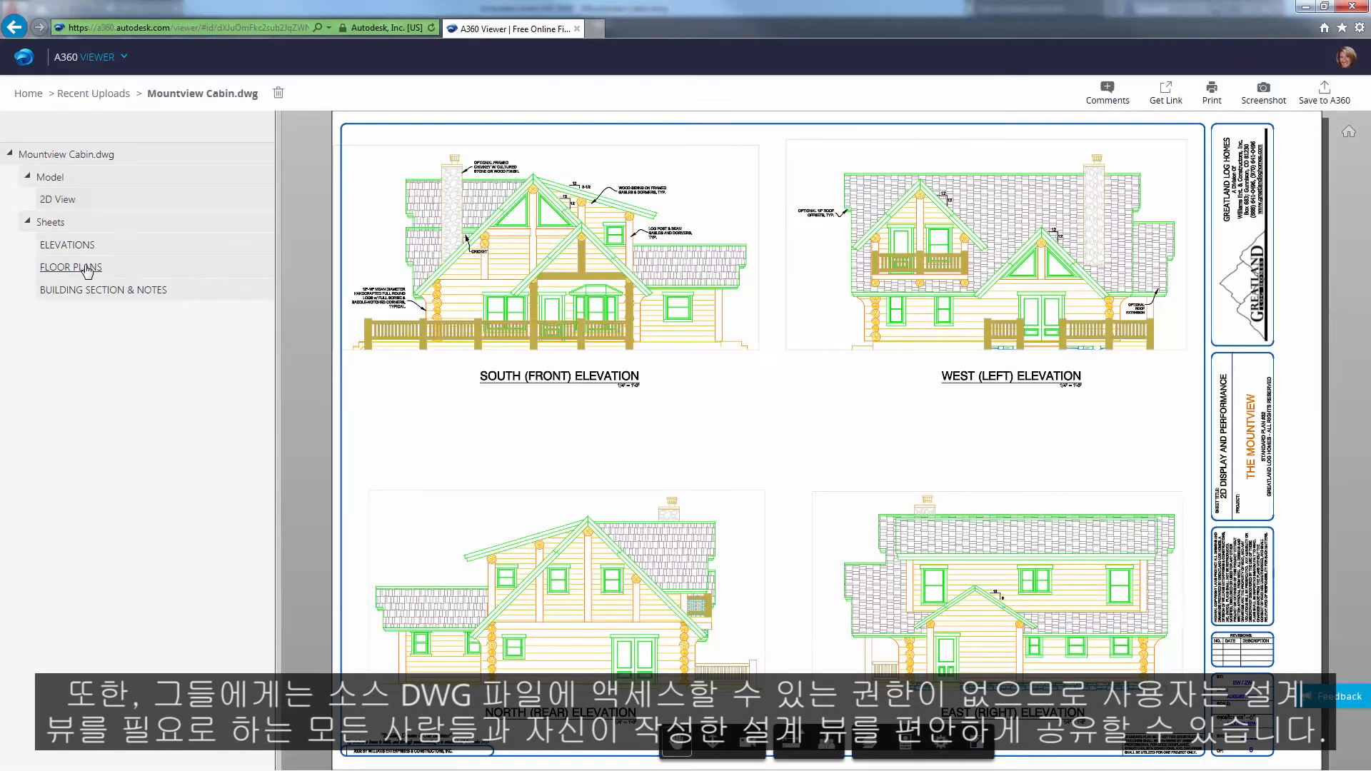
left_click(103, 290)
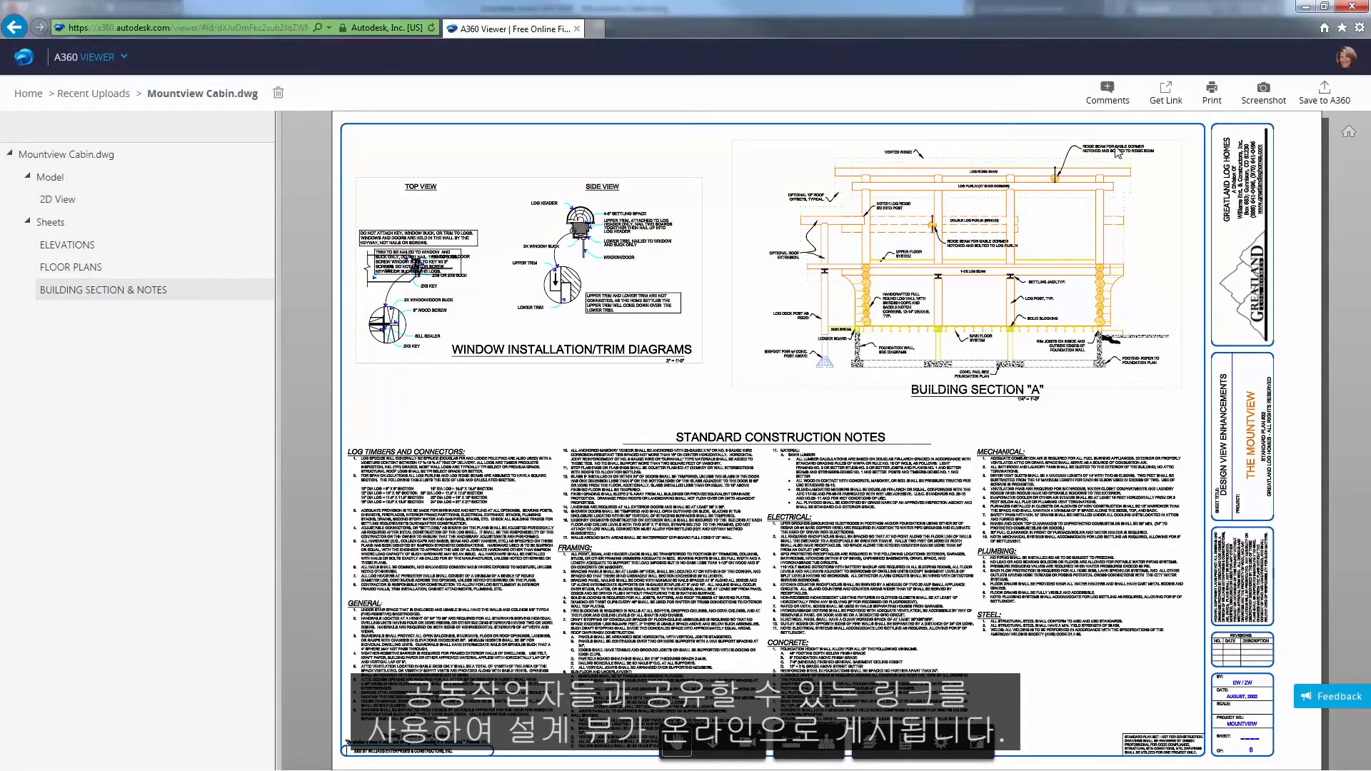
- Generate and copy a share link to the design view, then return to Recent Uploads
left_click(1166, 91)
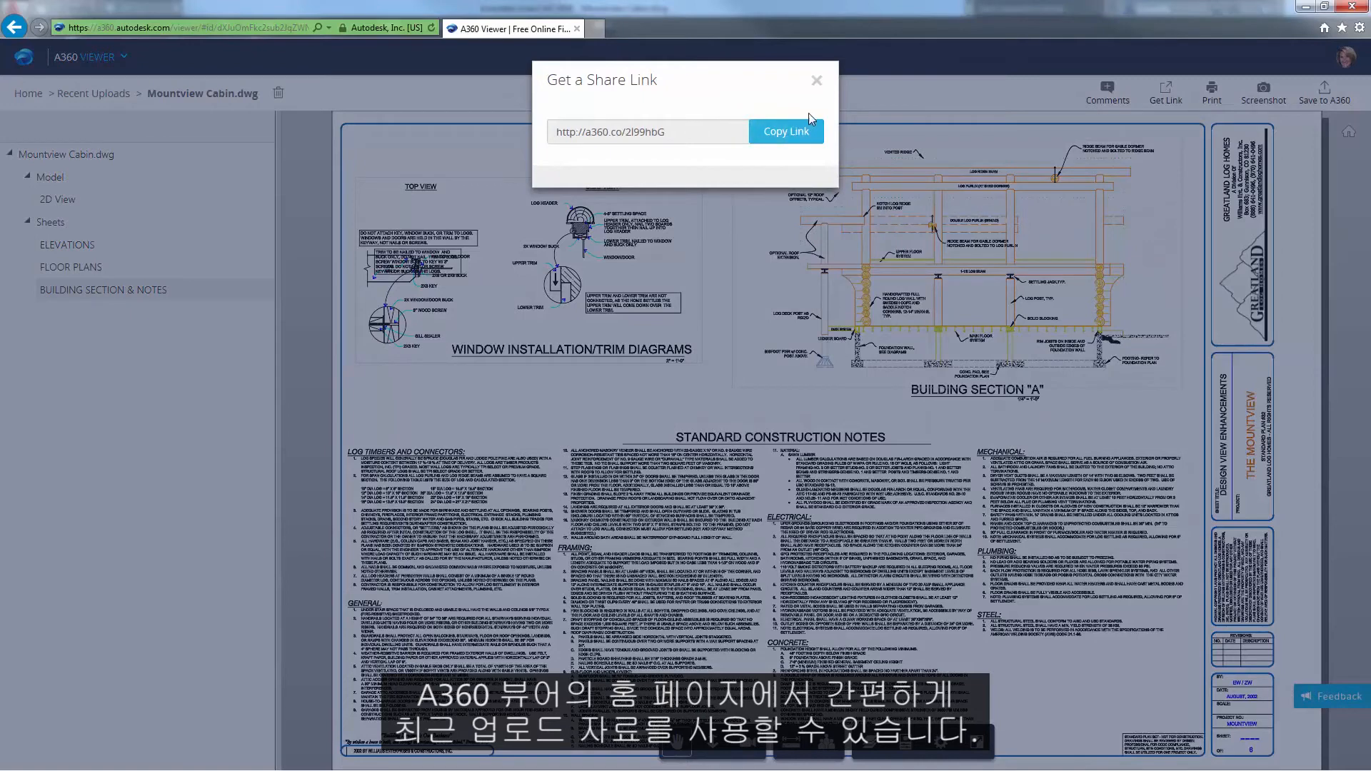
left_click(817, 80)
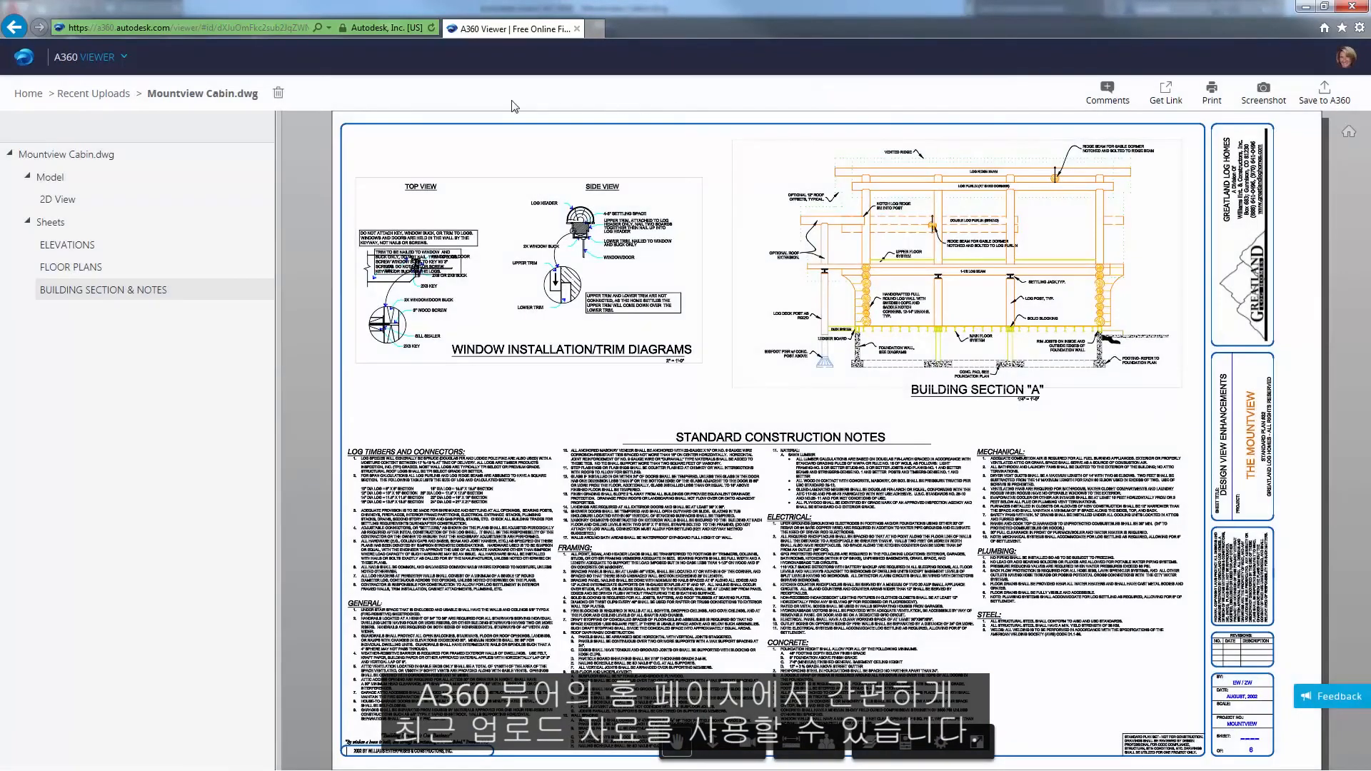
left_click(94, 93)
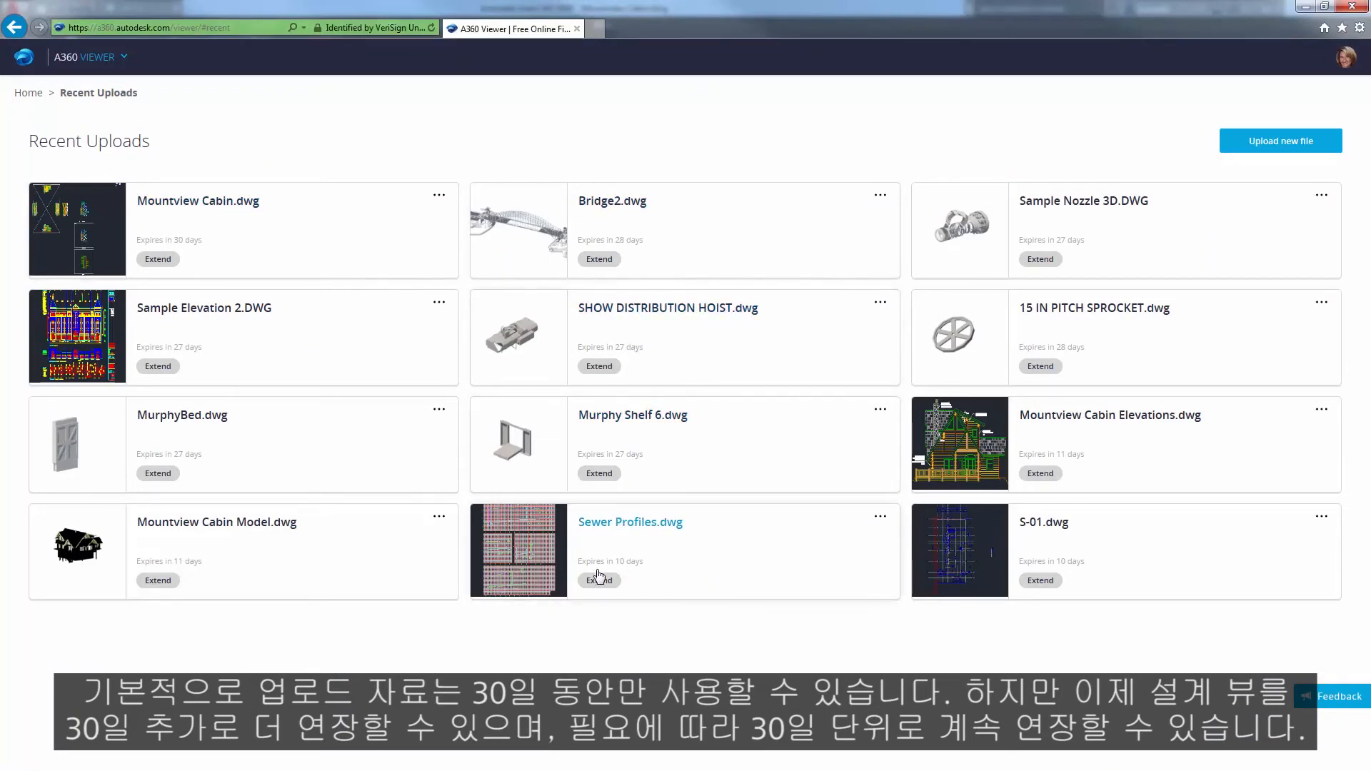
- Extend the Sewer Profiles.dwg upload's expiration, then reopen Mountview Cabin.dwg in the viewer
left_click(598, 581)
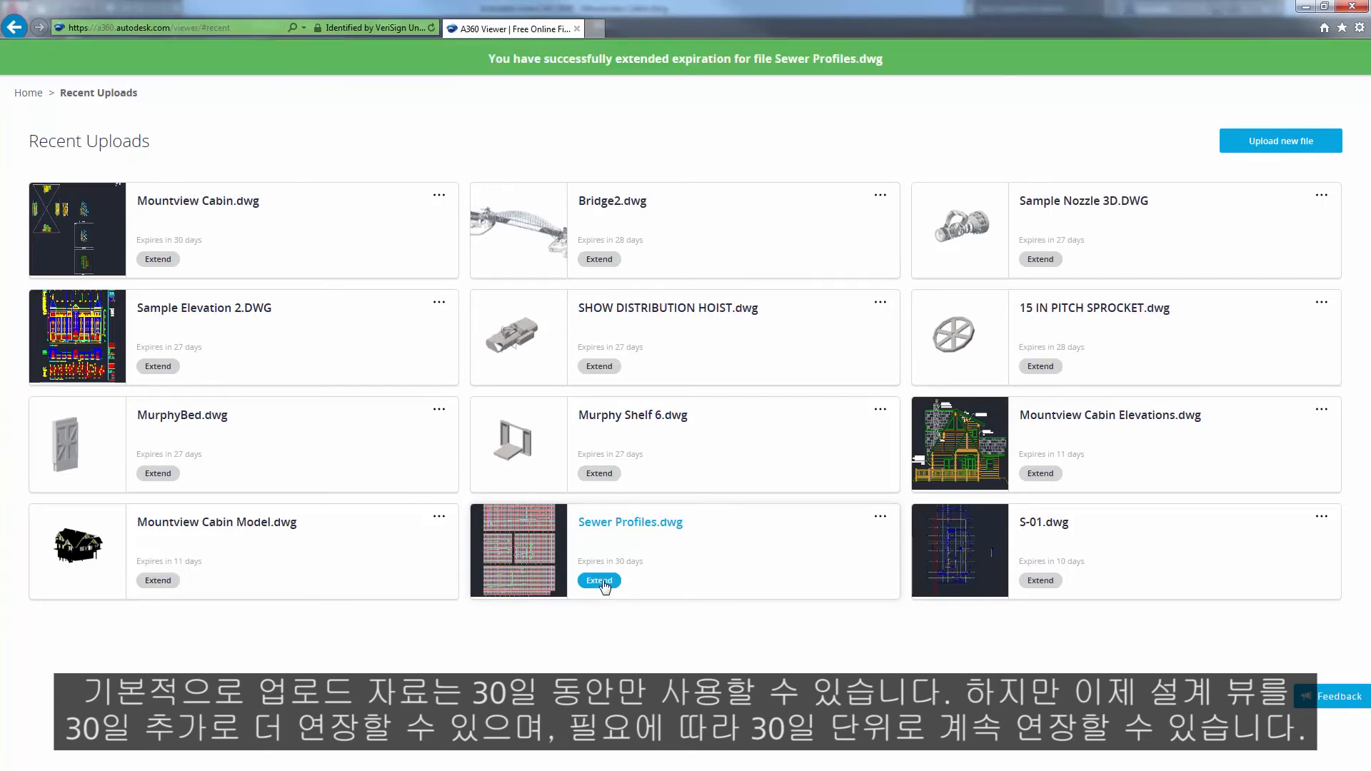
left_click(77, 228)
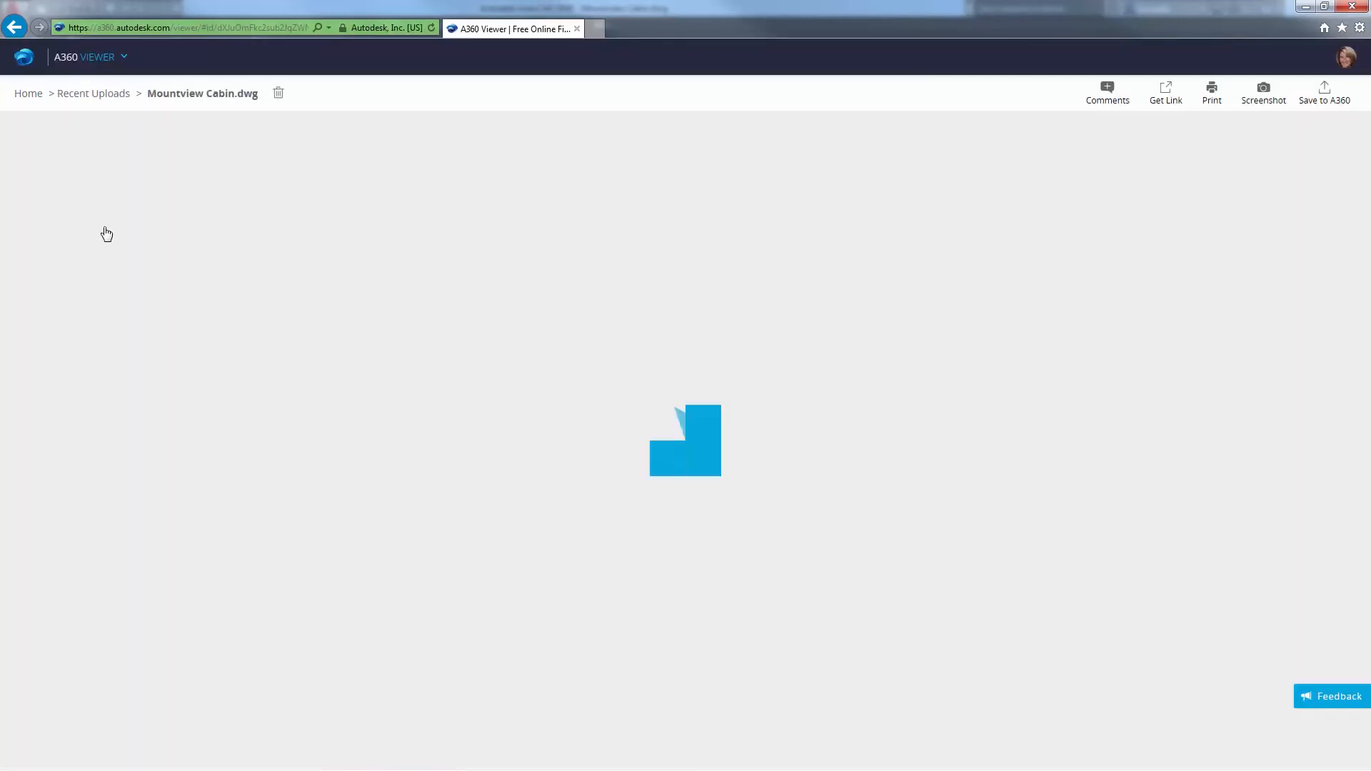